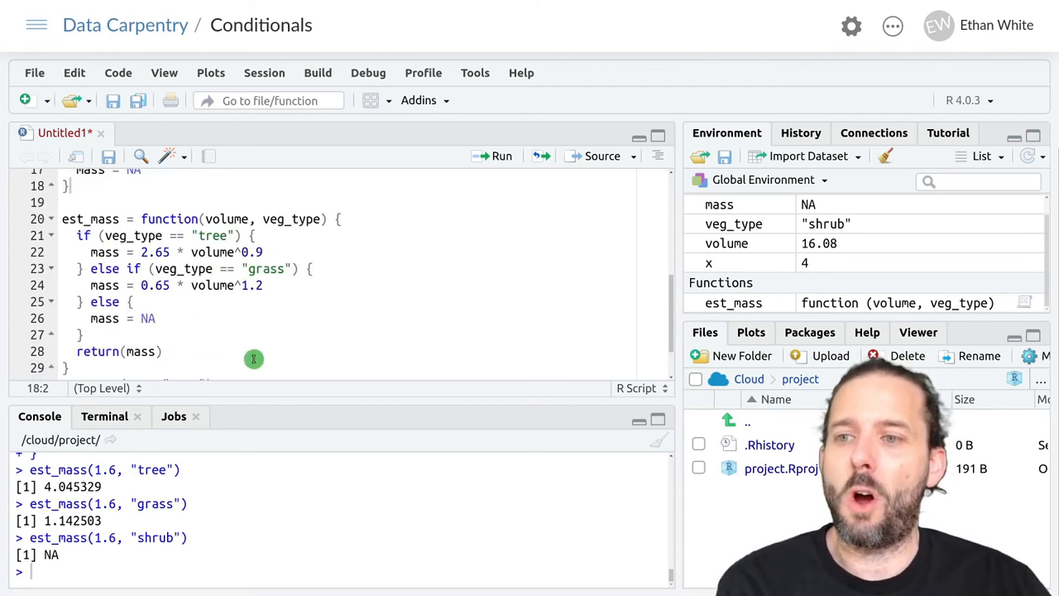
mouse_move(252, 304)
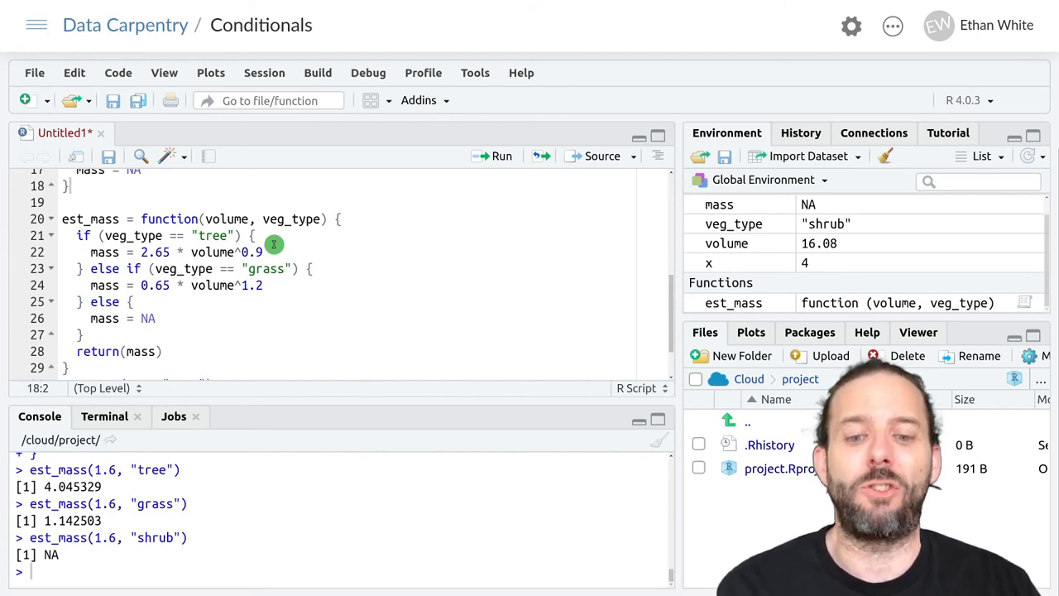
mouse_move(291, 252)
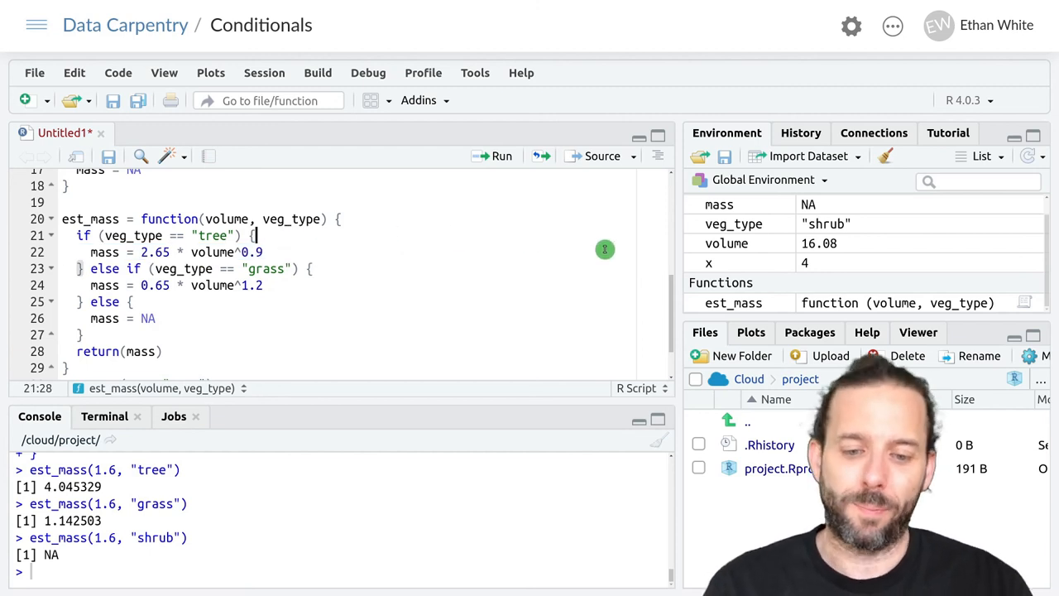
Step: Nest if (age < 5) { mass = 1.6 * volume^0.8 } else { } in the tree branch and cut the old formula
key(Enter)
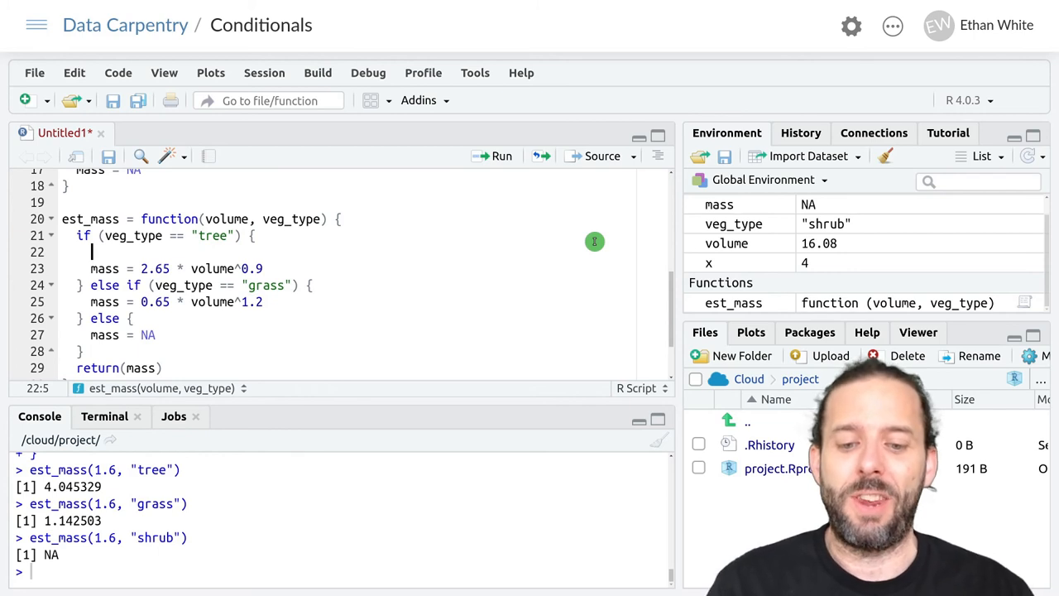
text(if (age <)
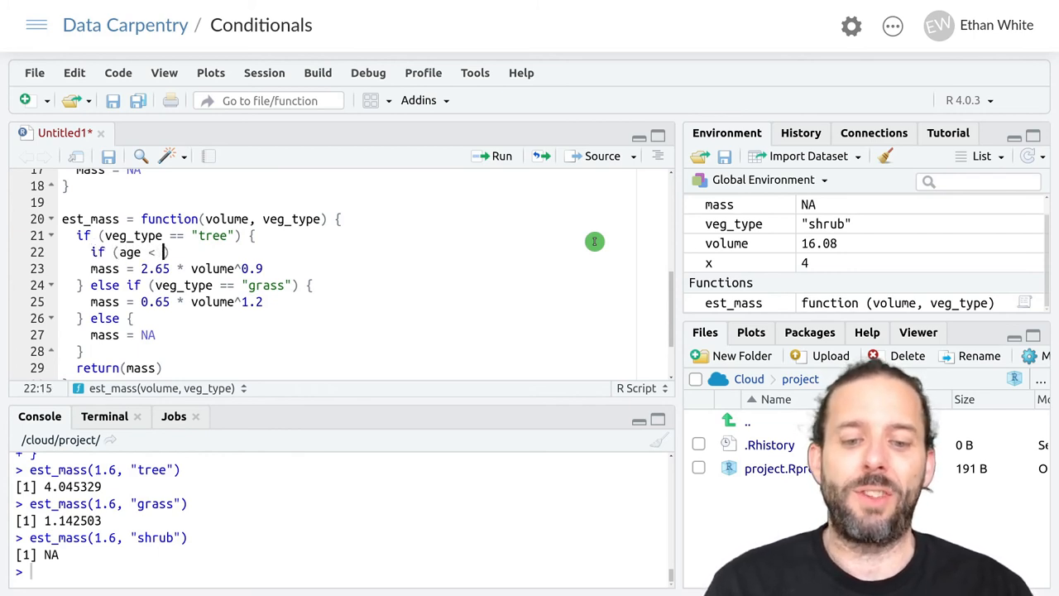
text(5)
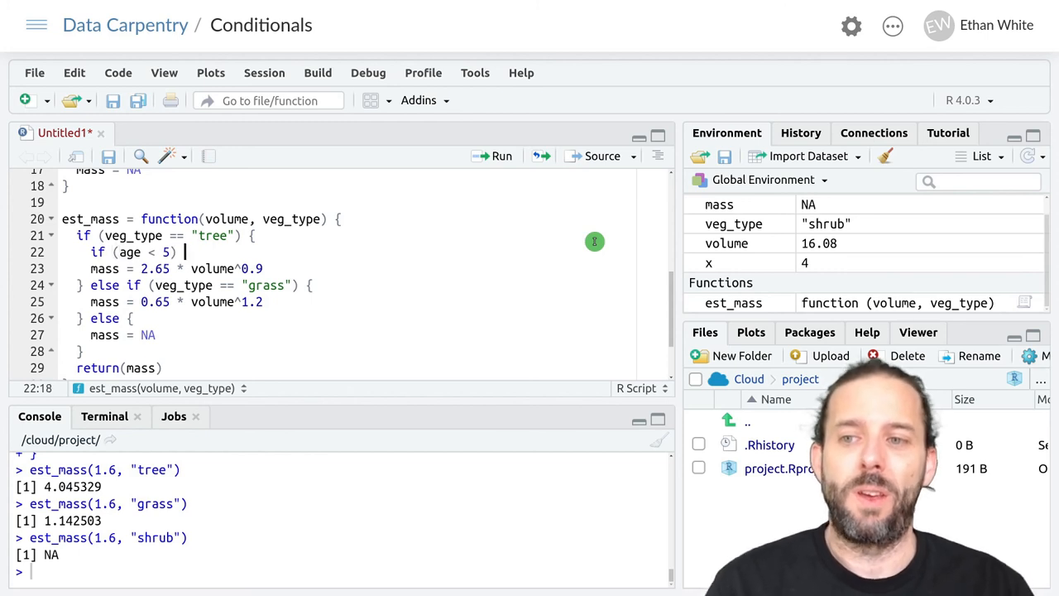
text({)
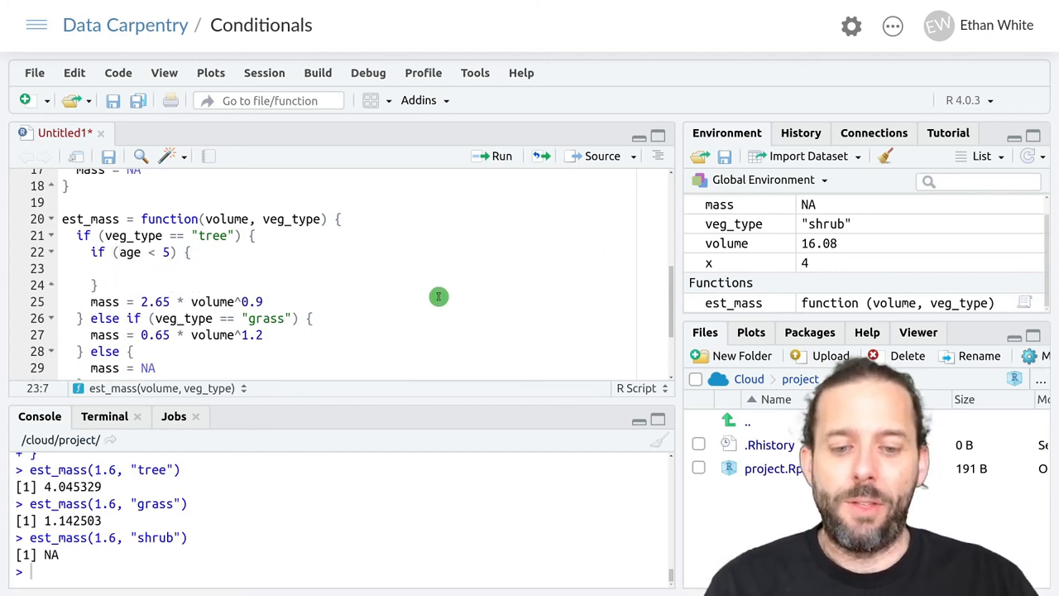
mouse_move(470, 255)
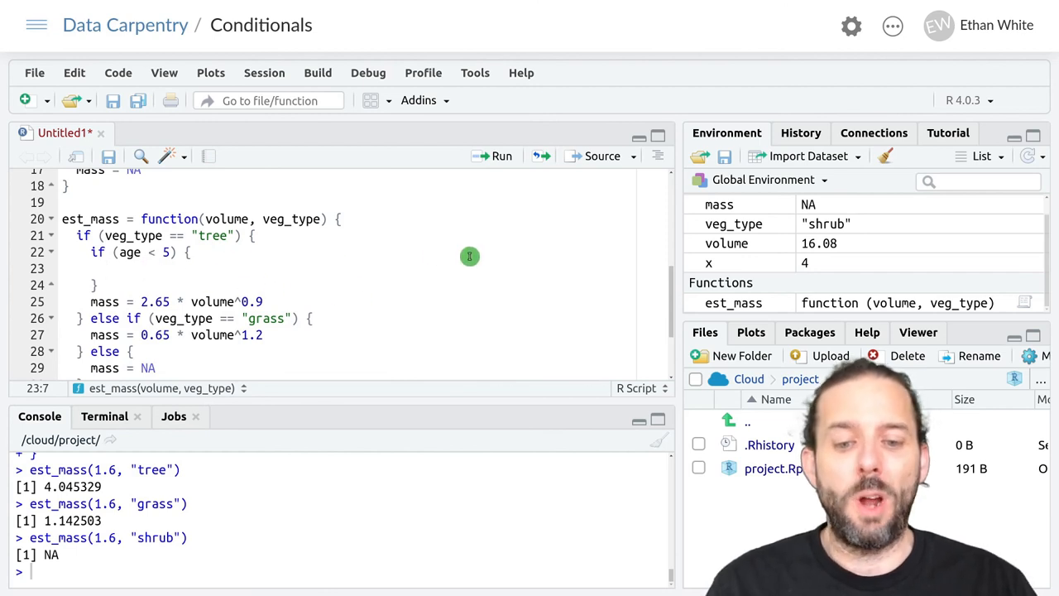
text(mass = 1)
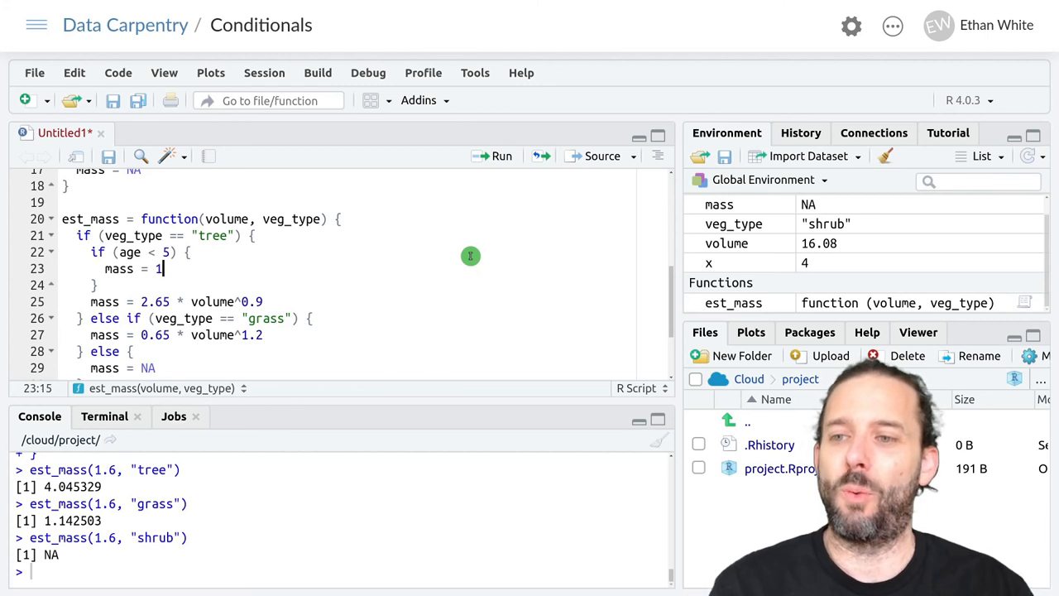
text(.6 * volume^)
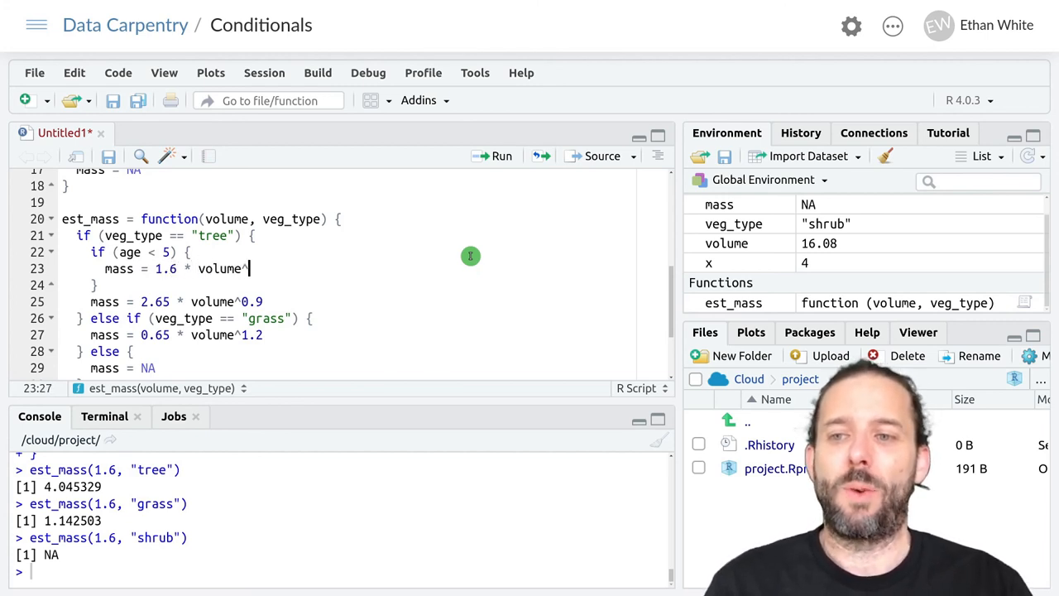
text(0.8)
click(349, 285)
text( else {)
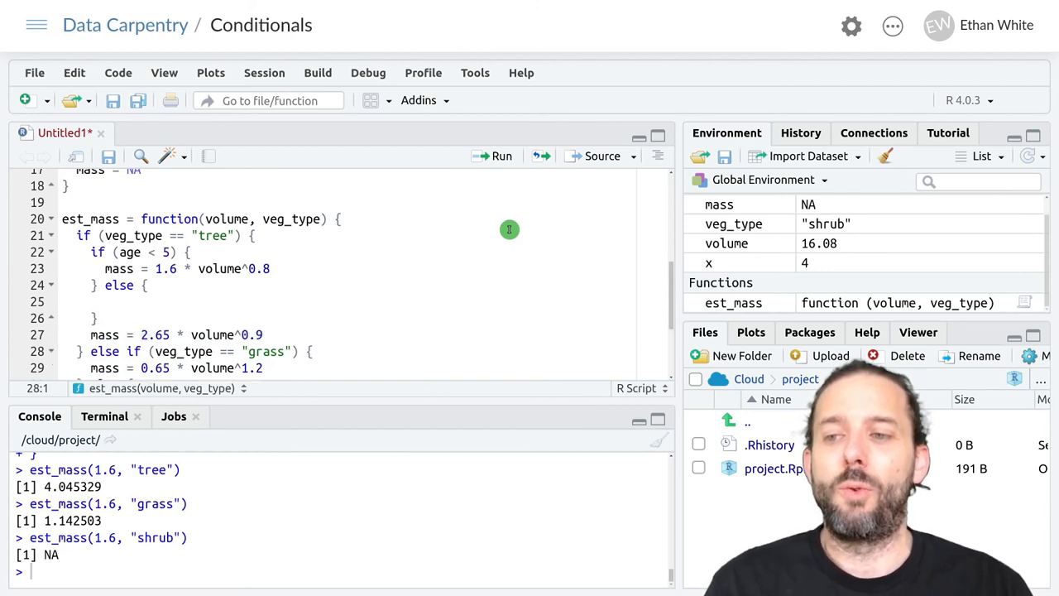
click(204, 334)
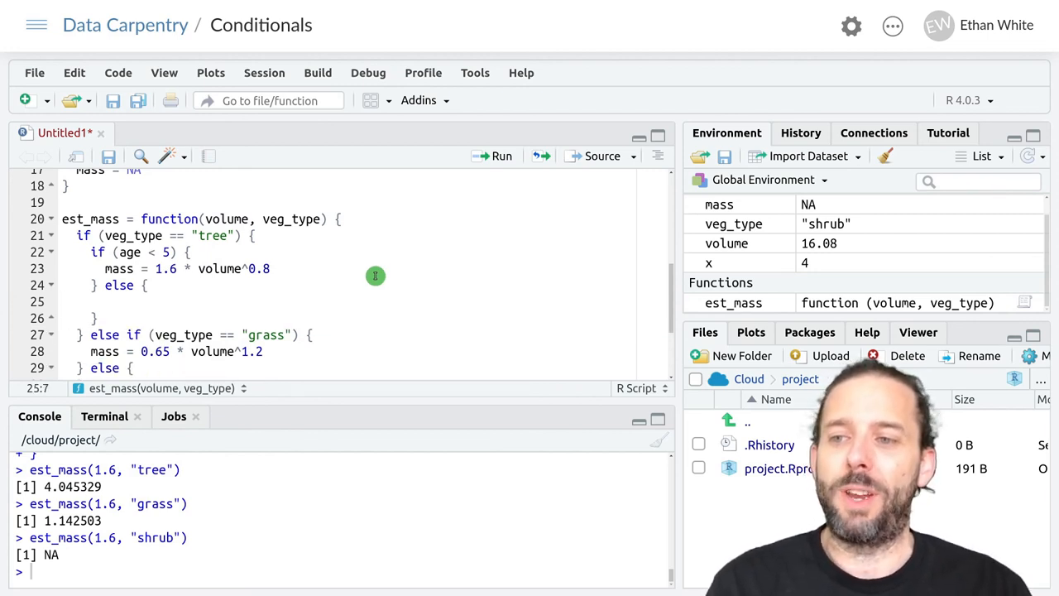
Step: Paste mass = 2.65 * volume^0.9 into the else block so older trees keep the original formula
text(mass = 2.65 * volume^0.9)
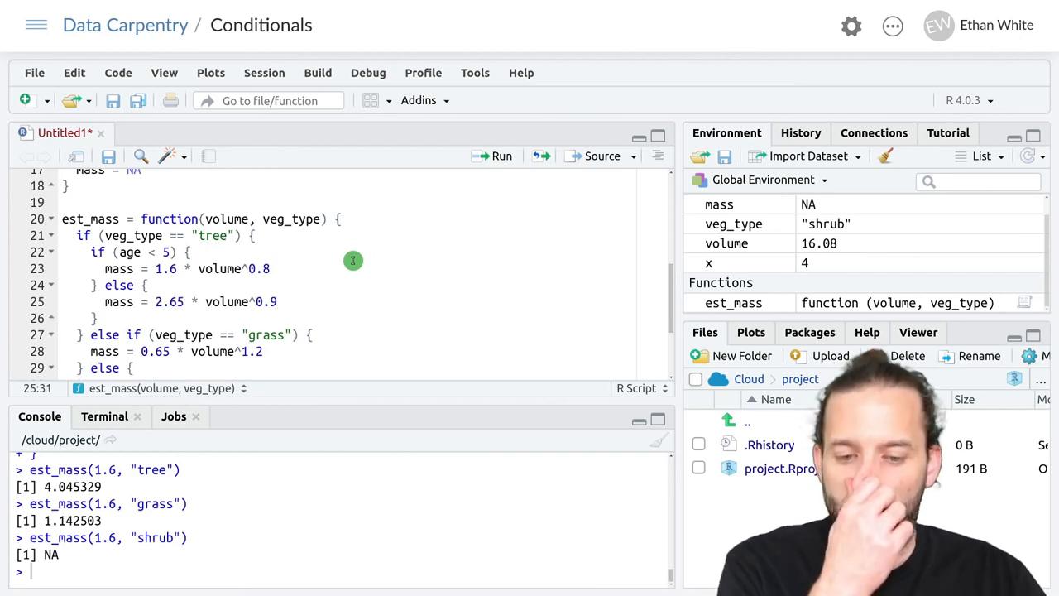
mouse_move(295, 326)
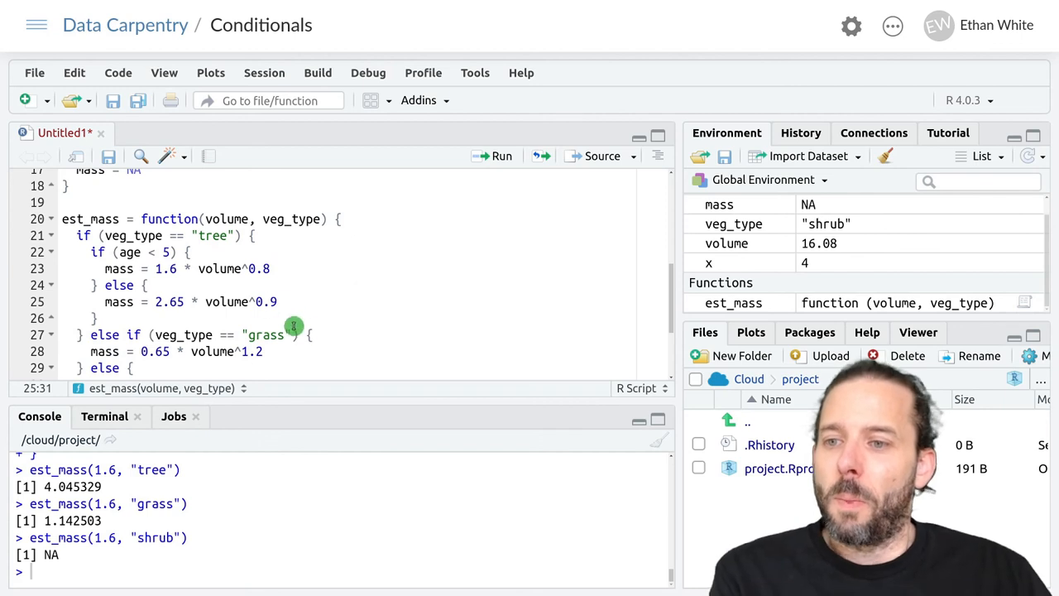
mouse_move(195, 252)
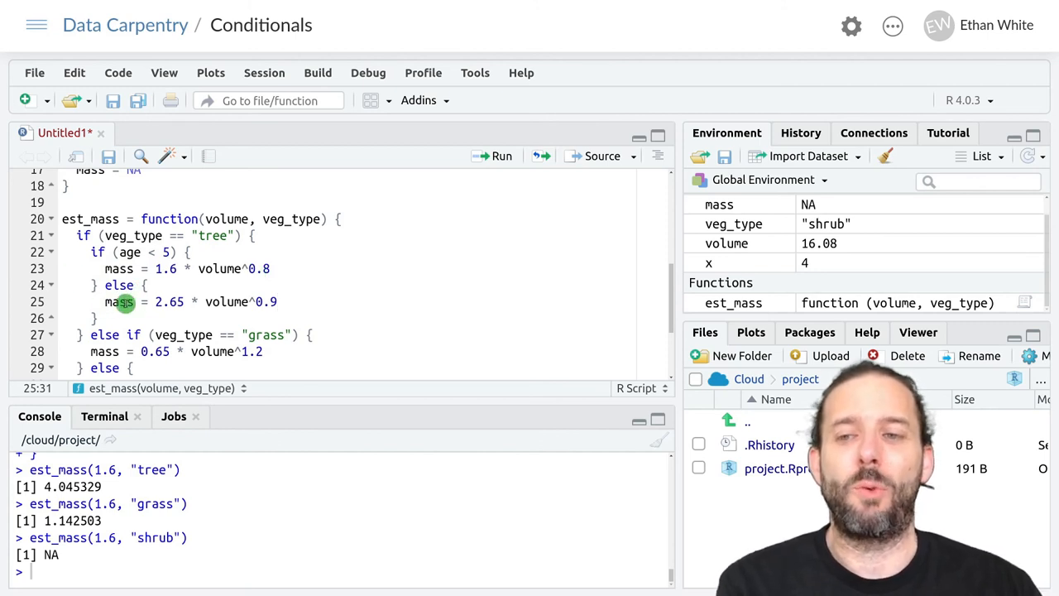
mouse_move(284, 301)
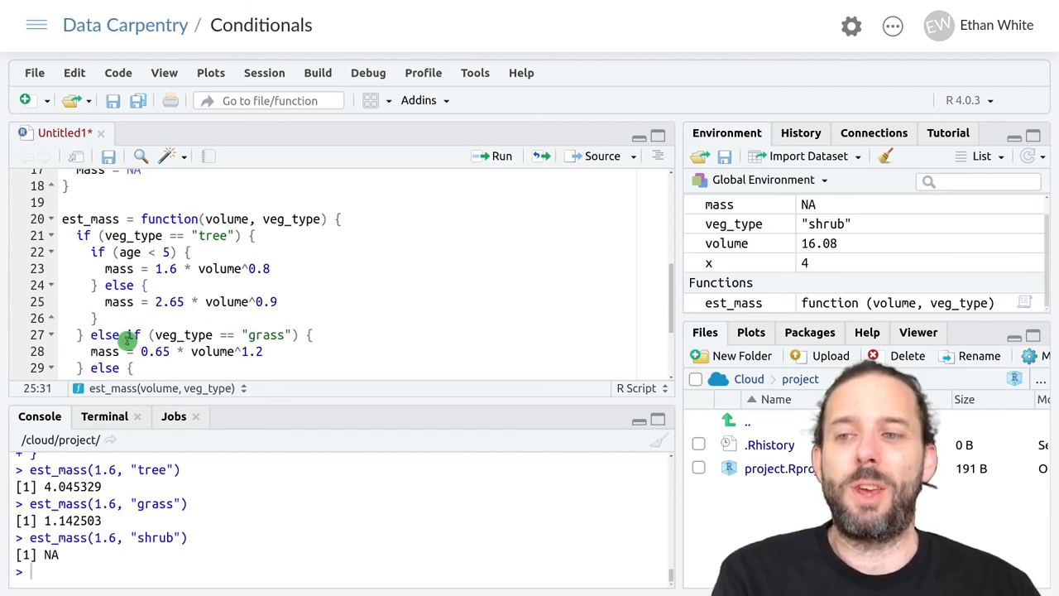
click(102, 318)
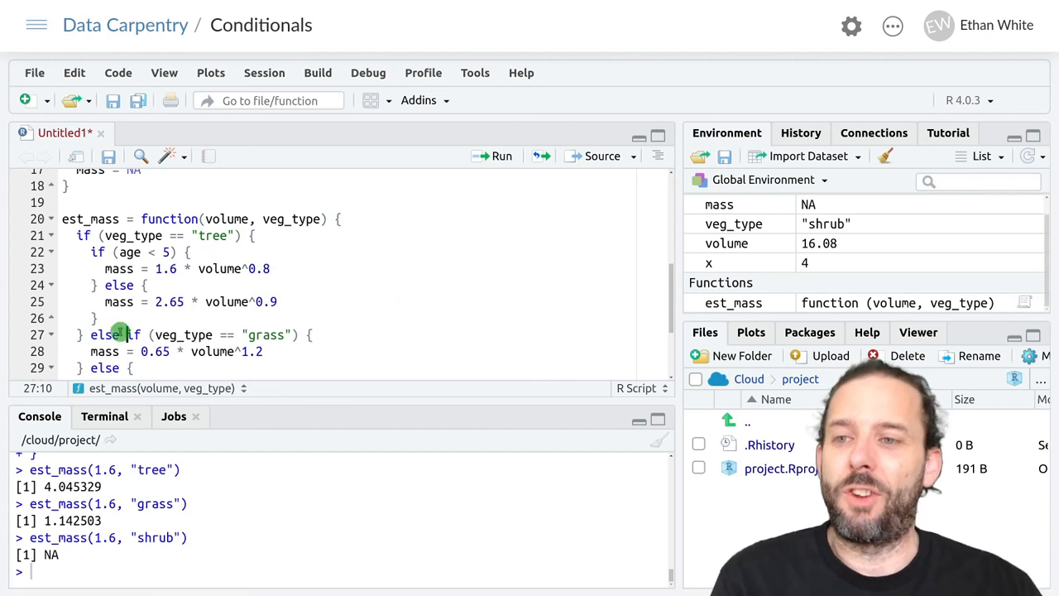
Step: Add age as a third parameter of est_mass and re-run the updated function
double_click(129, 252)
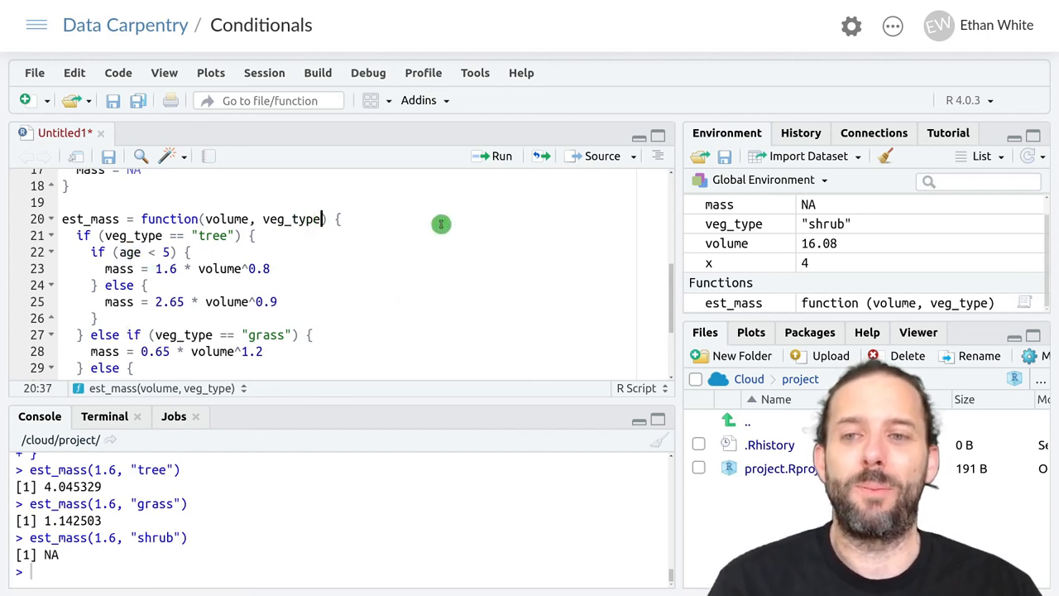
text(, age)
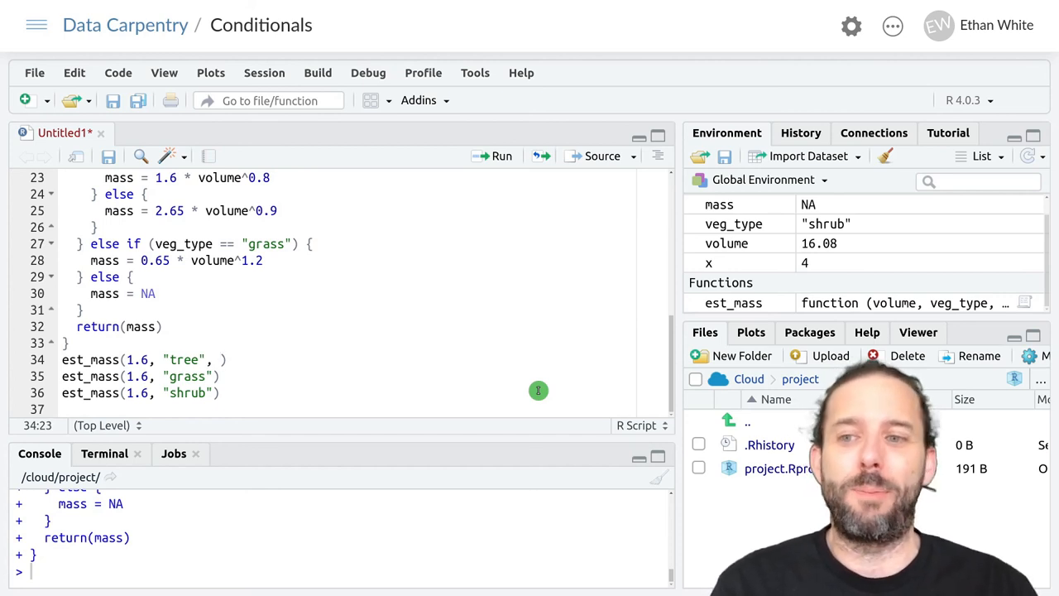
Step: Run tree test calls with ages 4 and 6, returning 2.330322 and 4.045329
text(4)
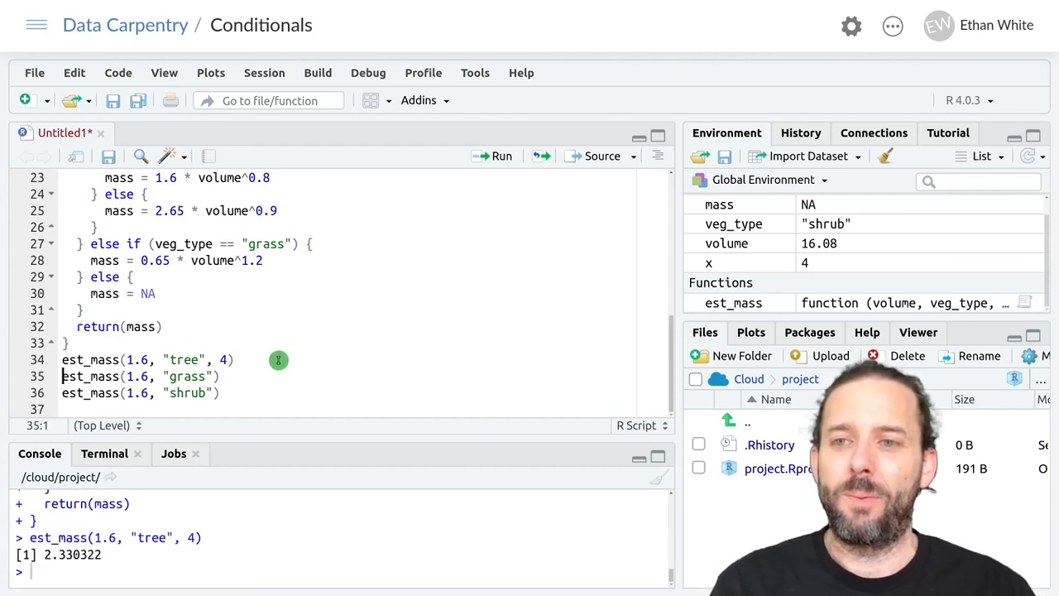
text(est_mass(1.6, "tree",)
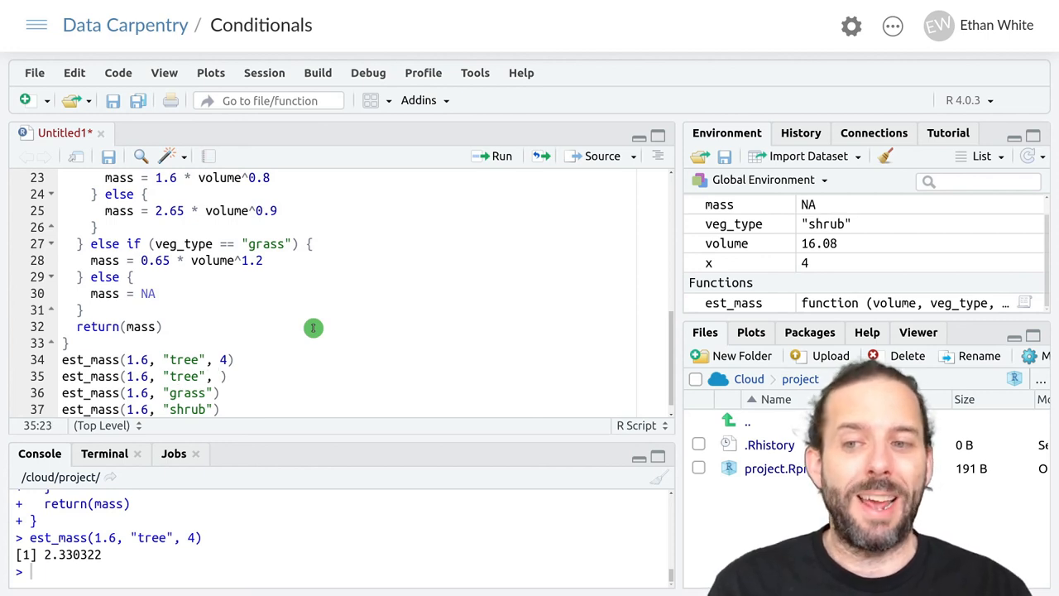
text(6)
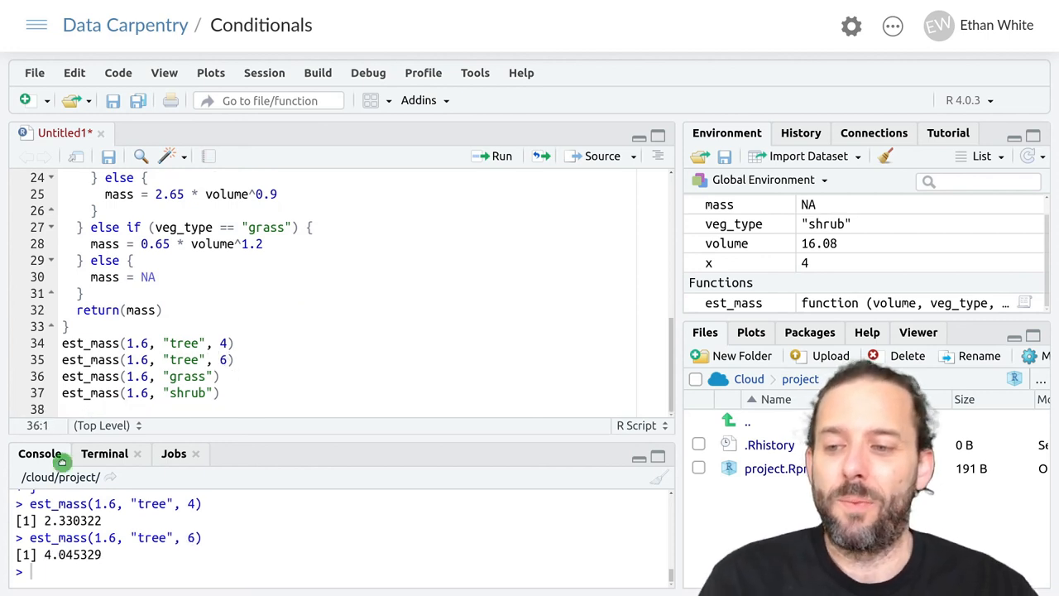
mouse_move(370, 374)
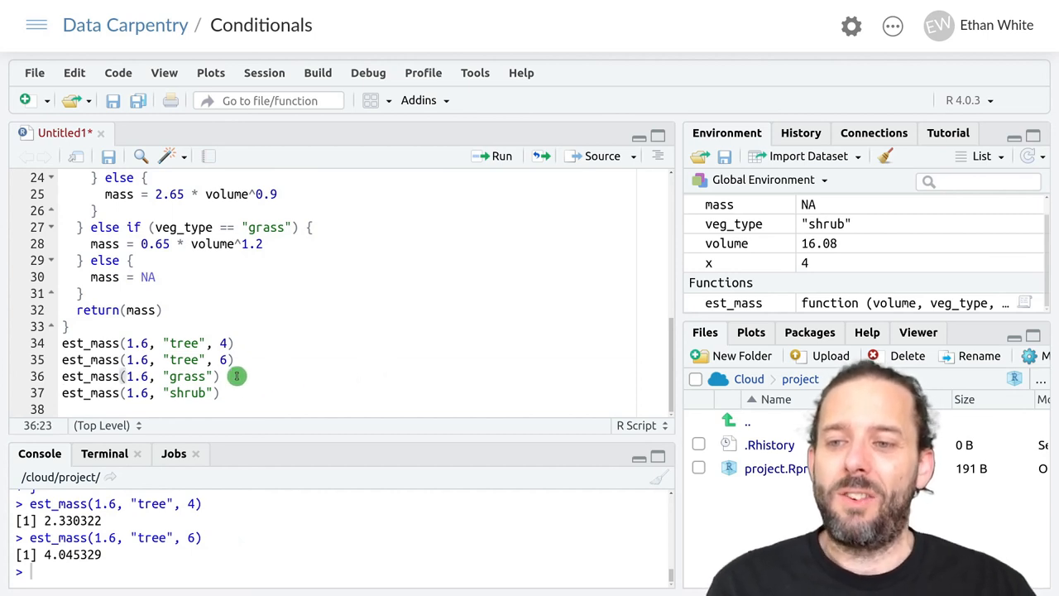
mouse_move(453, 379)
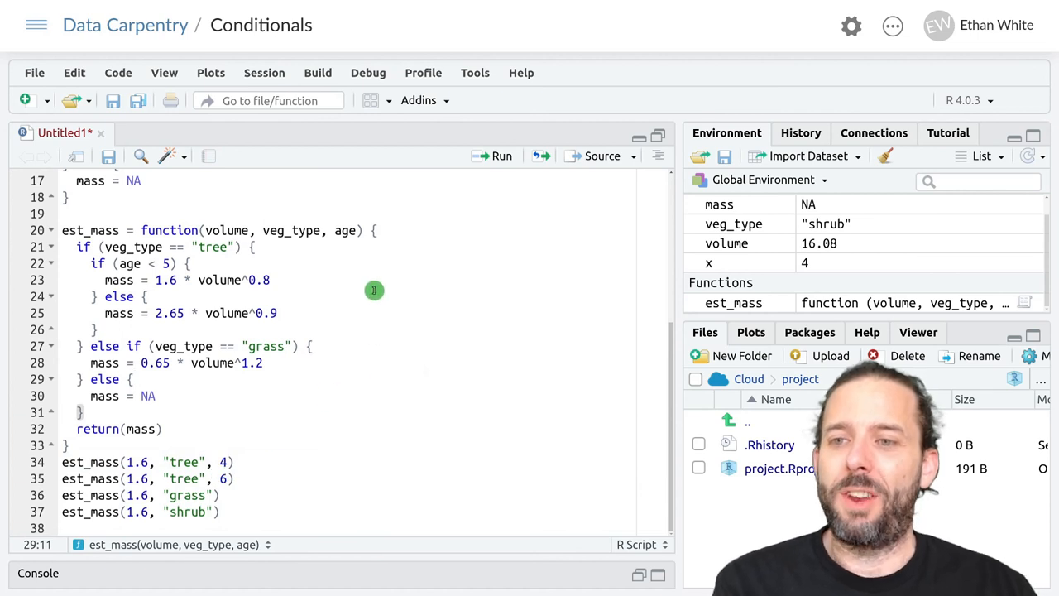
mouse_move(218, 225)
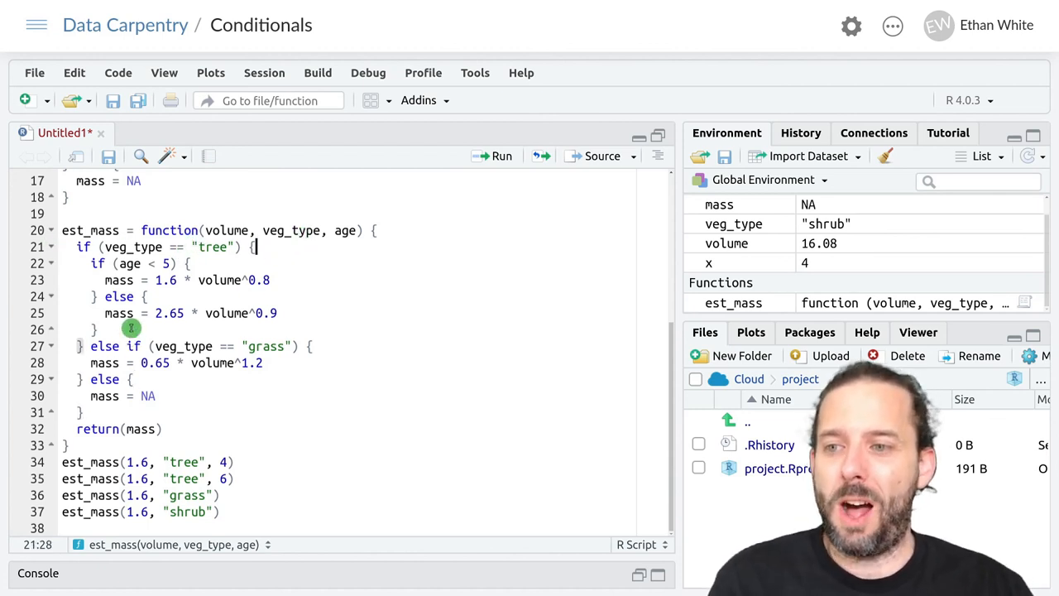
drag(96, 263, 96, 330)
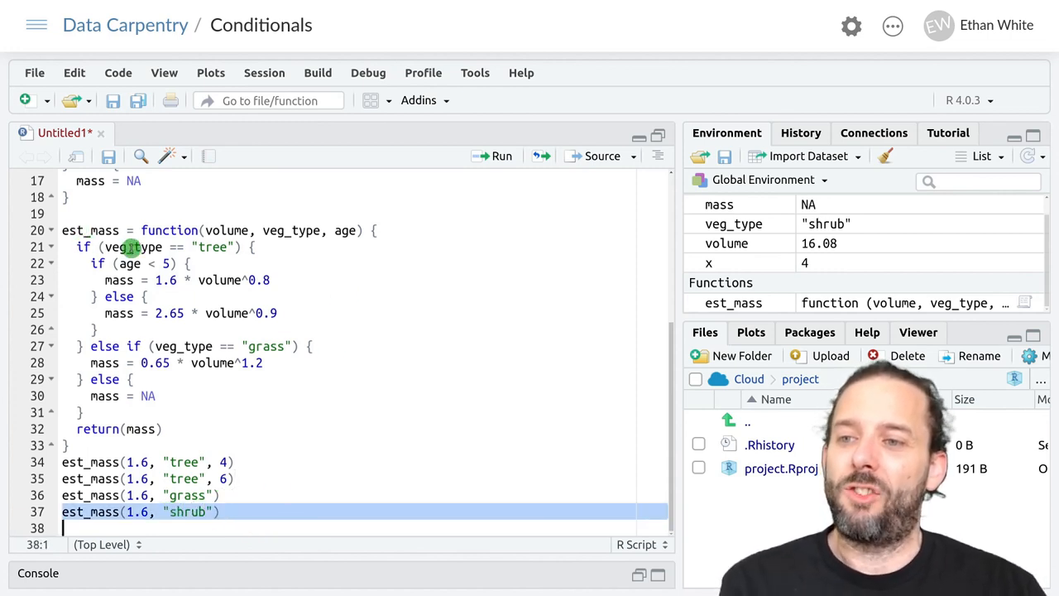
click(239, 247)
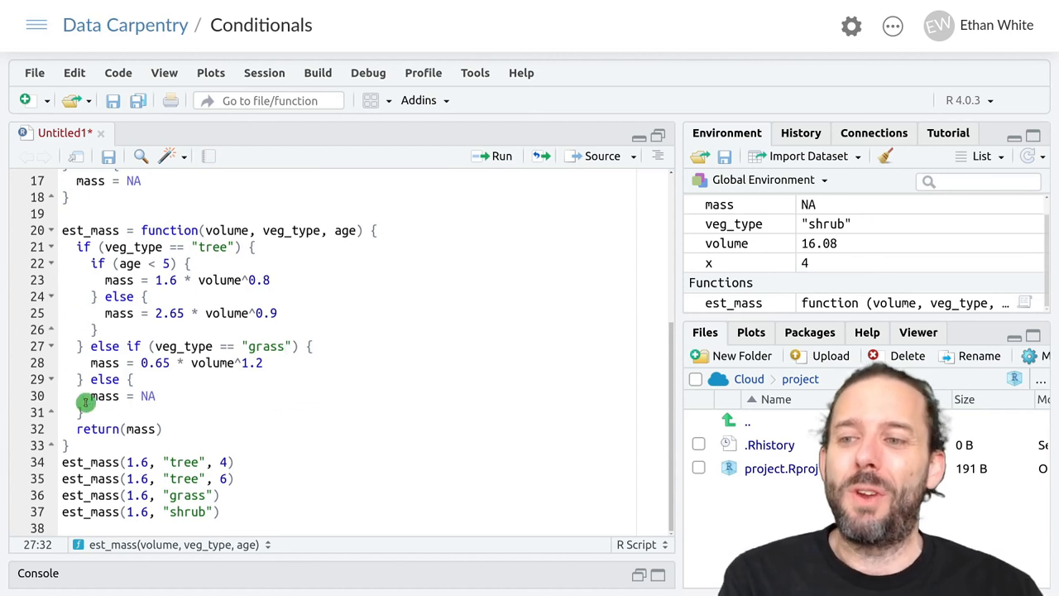
mouse_move(305, 407)
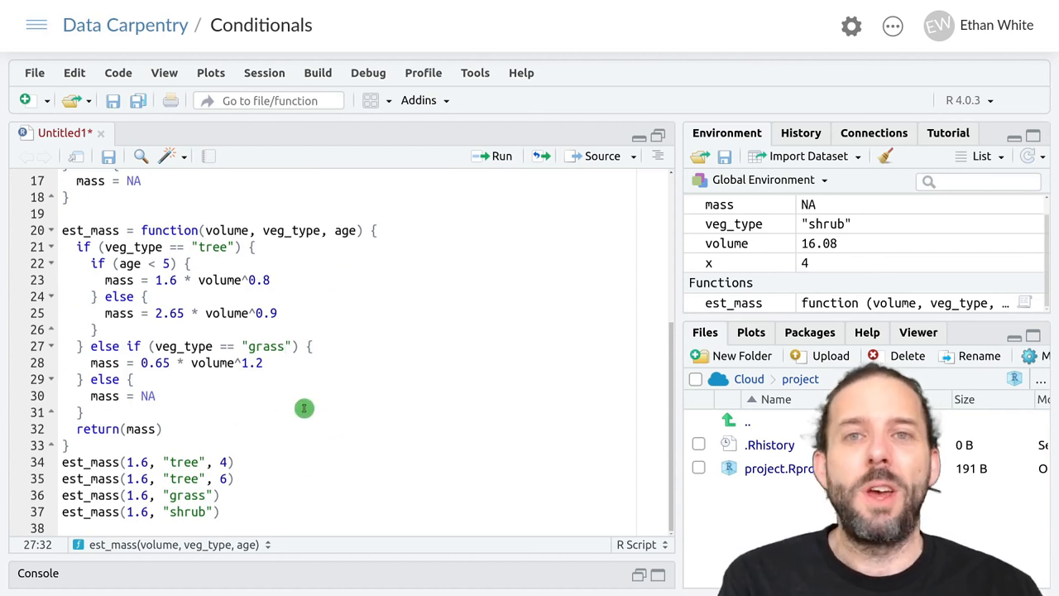